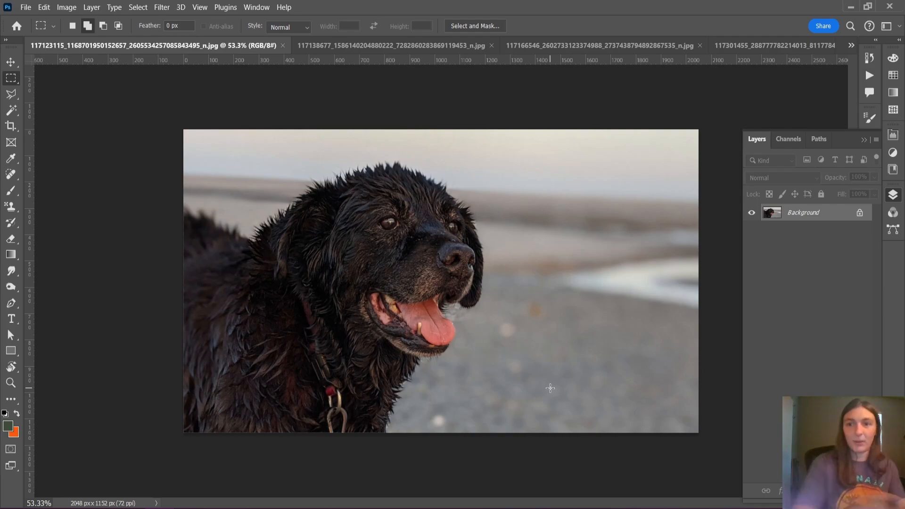
pyautogui.moveTo(417, 63)
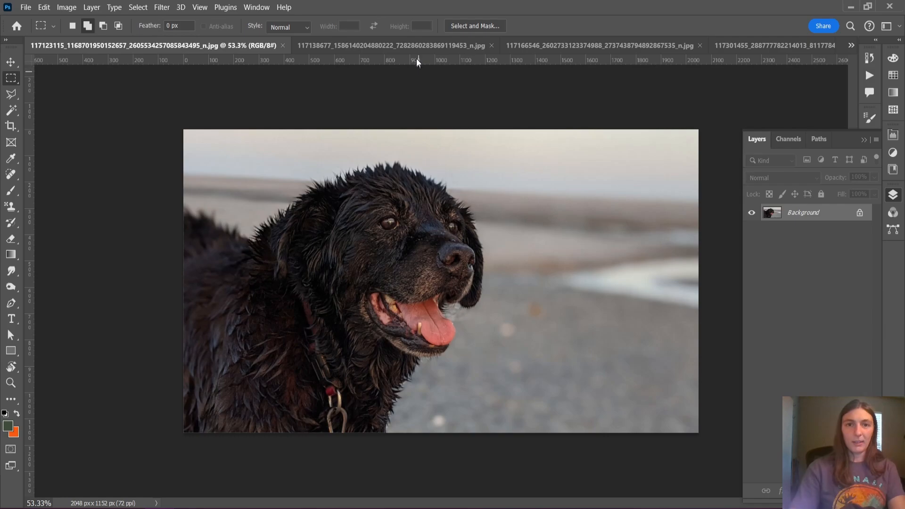
# - Check the fourth open photo and return to the first dog photo
pyautogui.click(580, 45)
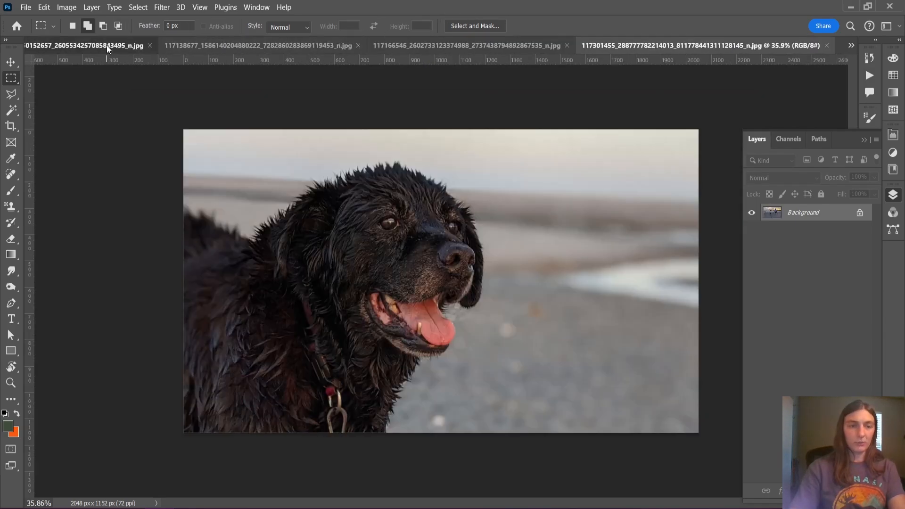
pyautogui.click(87, 45)
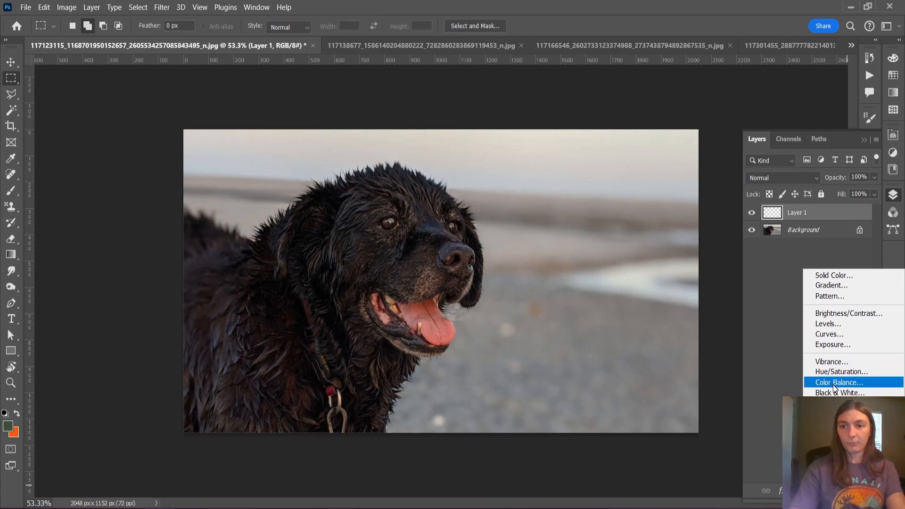
# - Add a Solid Color fill layer to the first dog photo
pyautogui.click(832, 275)
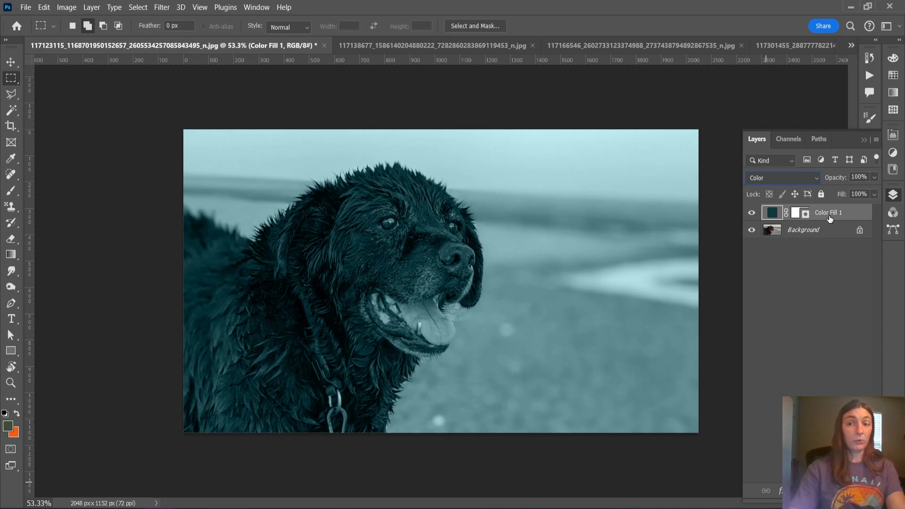
pyautogui.rightClick(828, 212)
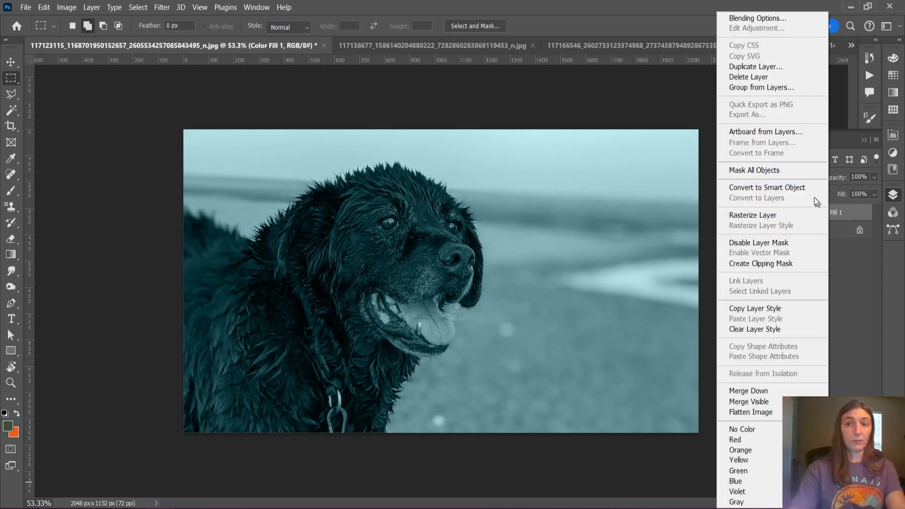
pyautogui.click(755, 66)
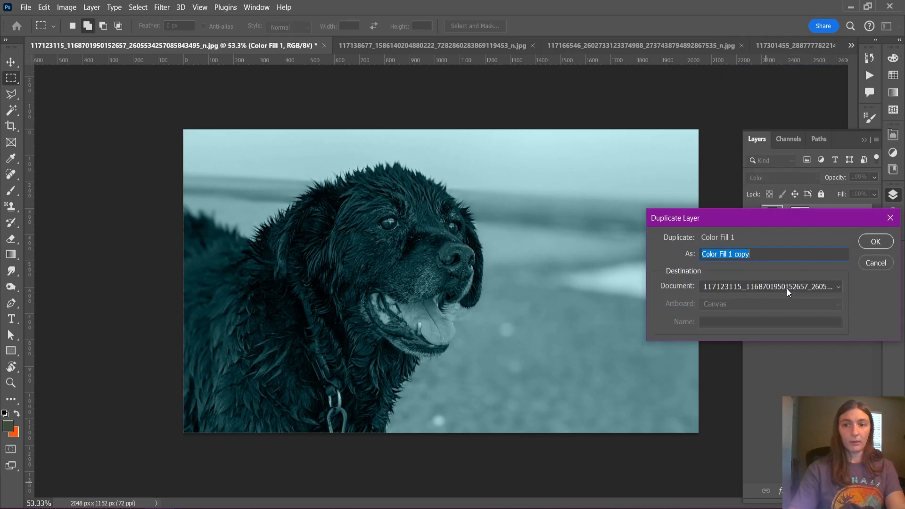
pyautogui.click(769, 287)
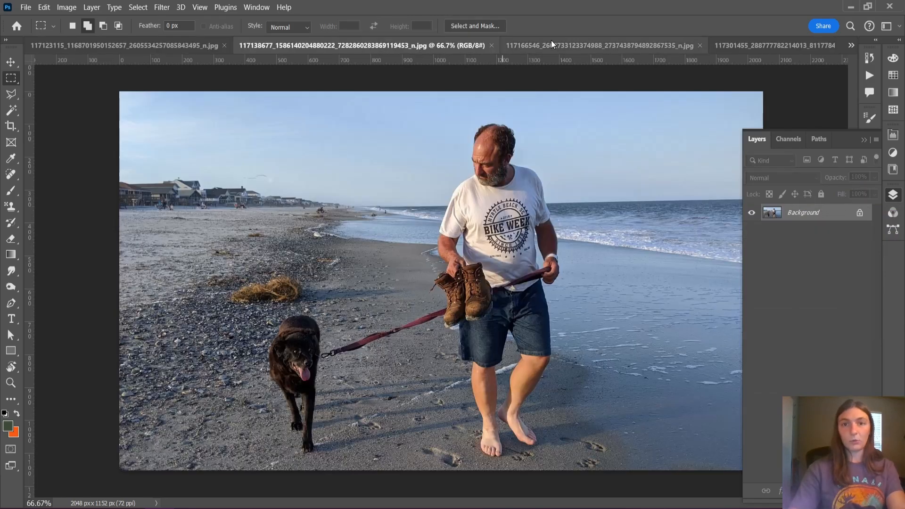
pyautogui.click(571, 46)
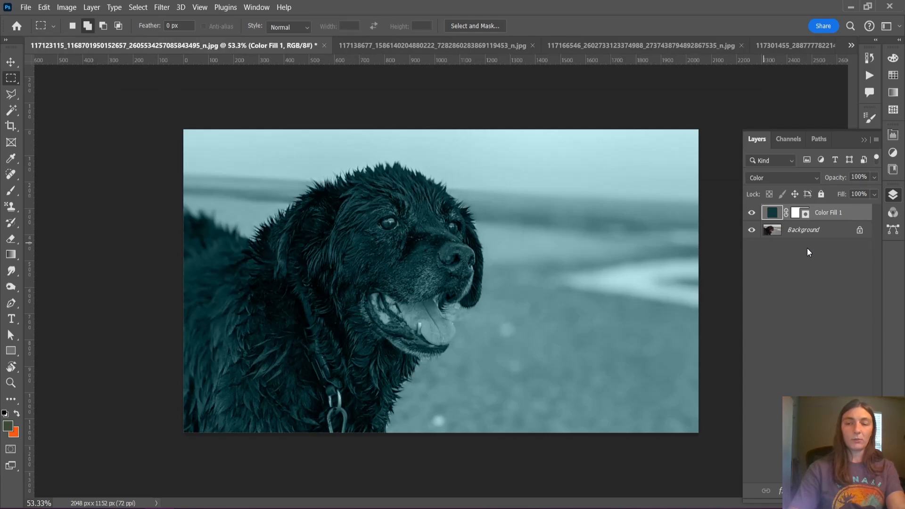
pyautogui.moveTo(606, 236)
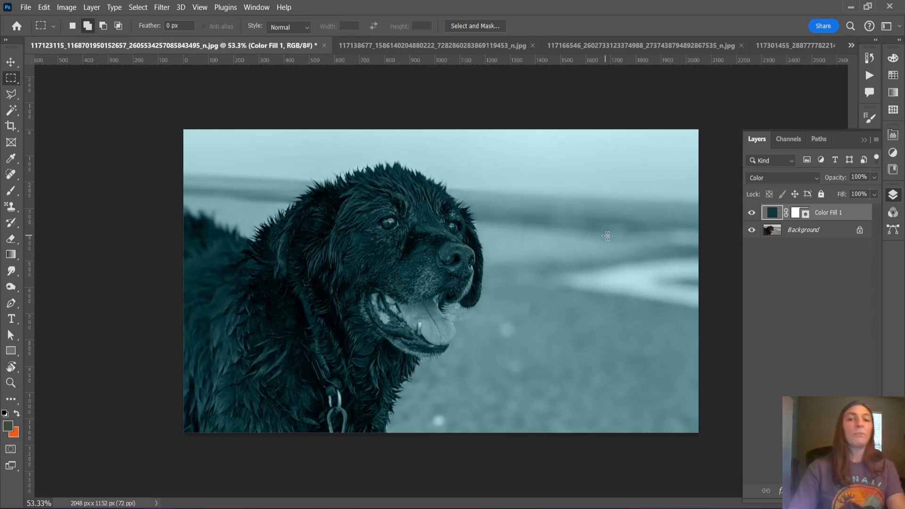
pyautogui.moveTo(634, 236)
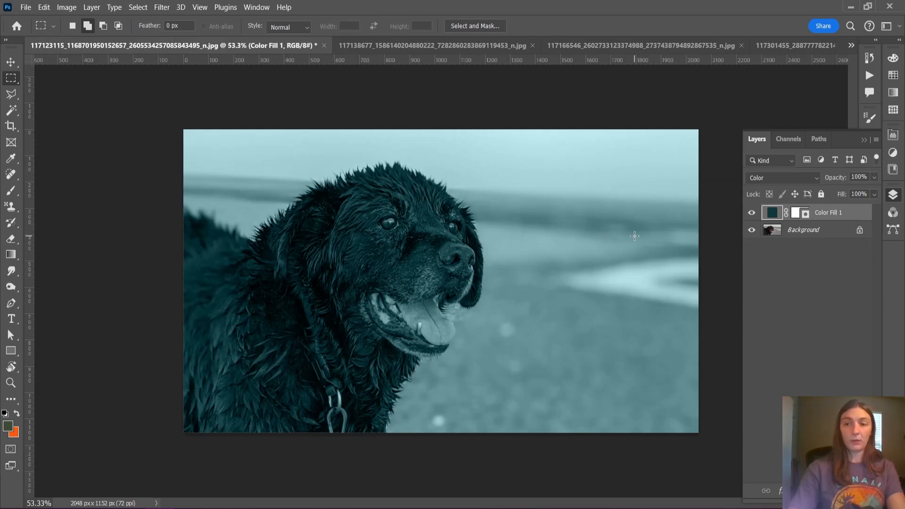
pyautogui.moveTo(411, 128)
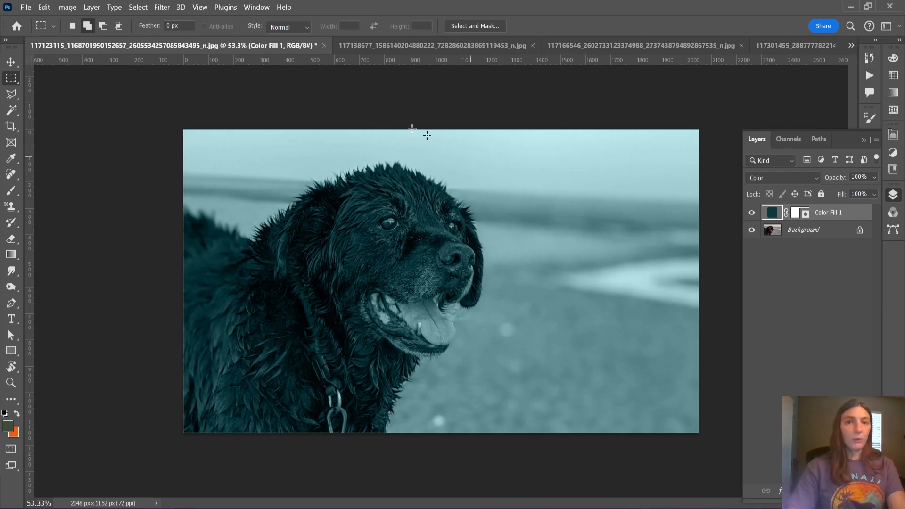
# - Start browsing for a script file to load via File > Scripts > Browse
pyautogui.click(25, 7)
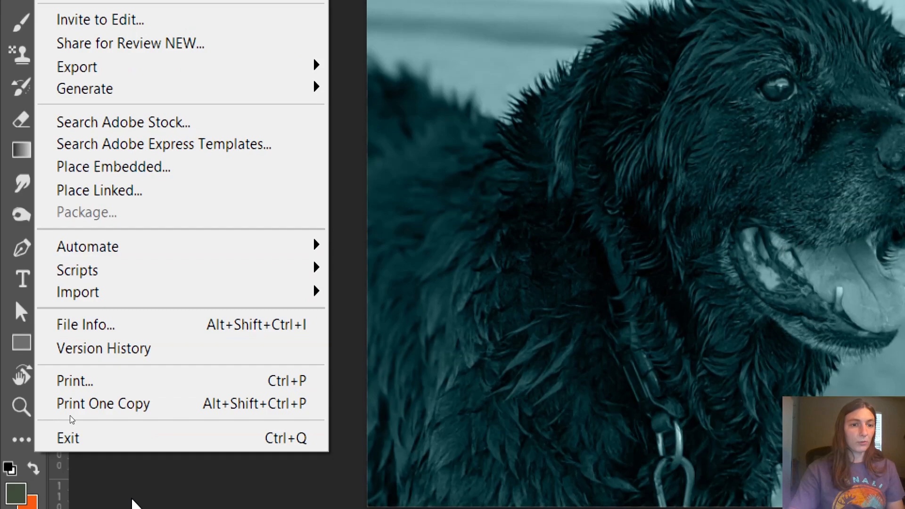
pyautogui.moveTo(77, 270)
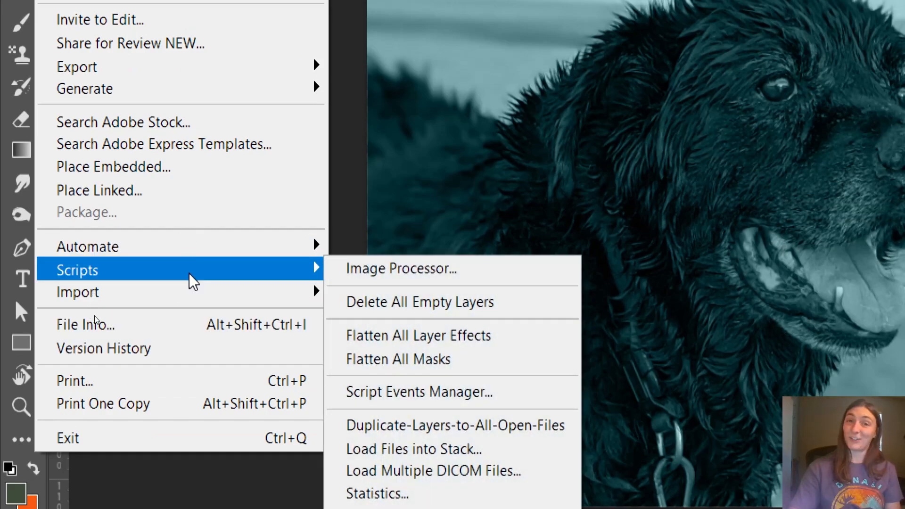
pyautogui.moveTo(408, 424)
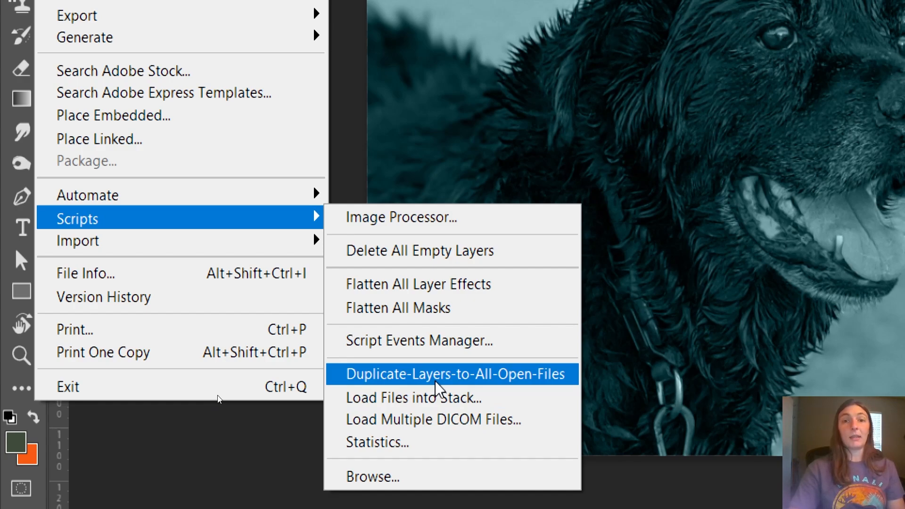
pyautogui.moveTo(432, 421)
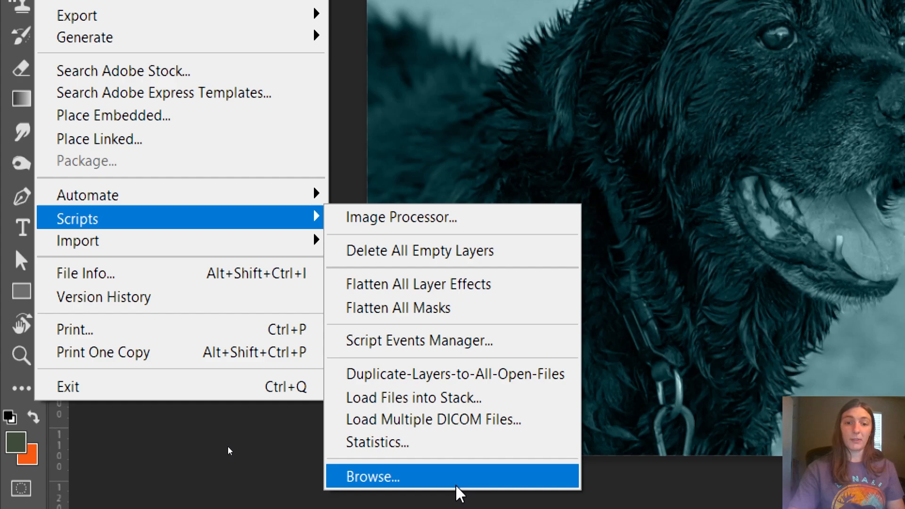
pyautogui.click(373, 476)
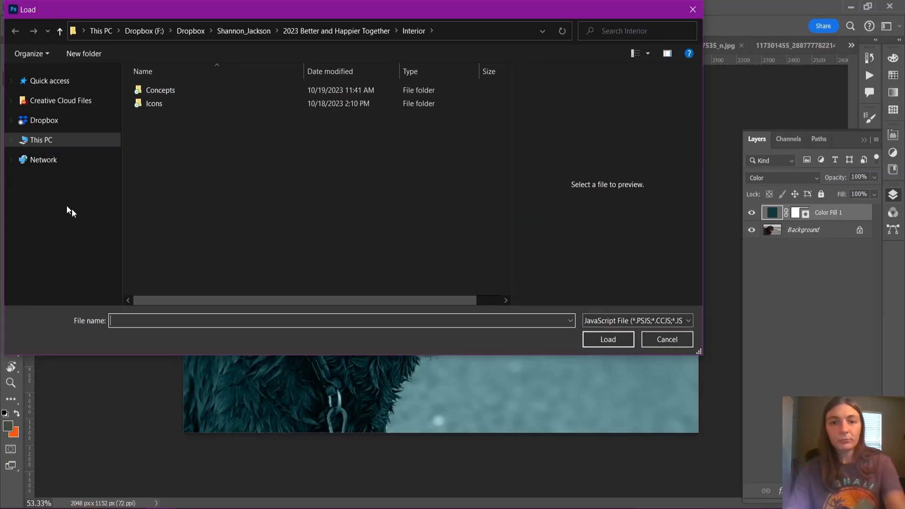
# - Navigate to E:\Adobe\Adobe Photoshop 2024\Presets\Scripts in the Load dialog
pyautogui.click(41, 139)
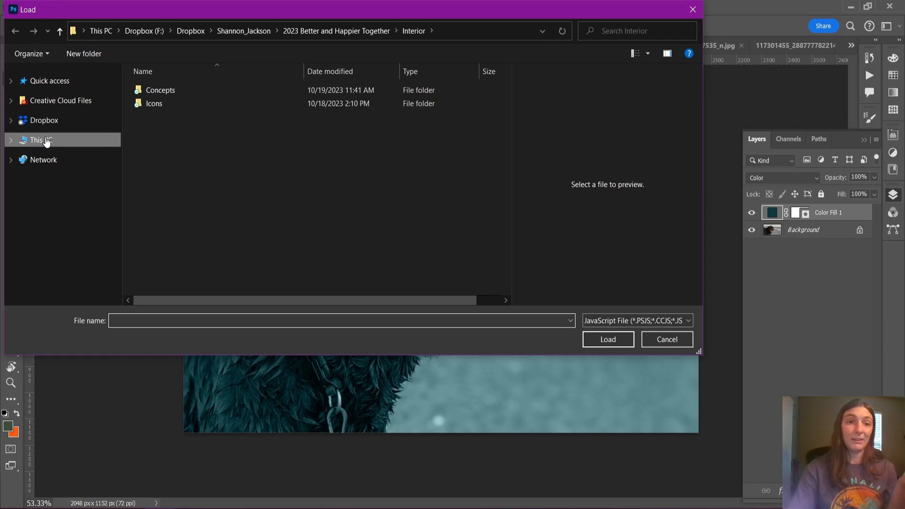
pyautogui.click(40, 140)
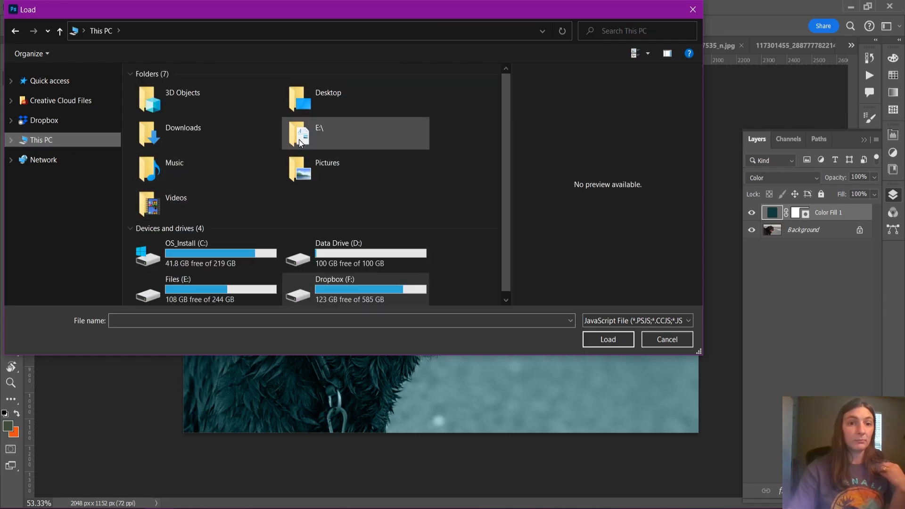
pyautogui.doubleClick(318, 133)
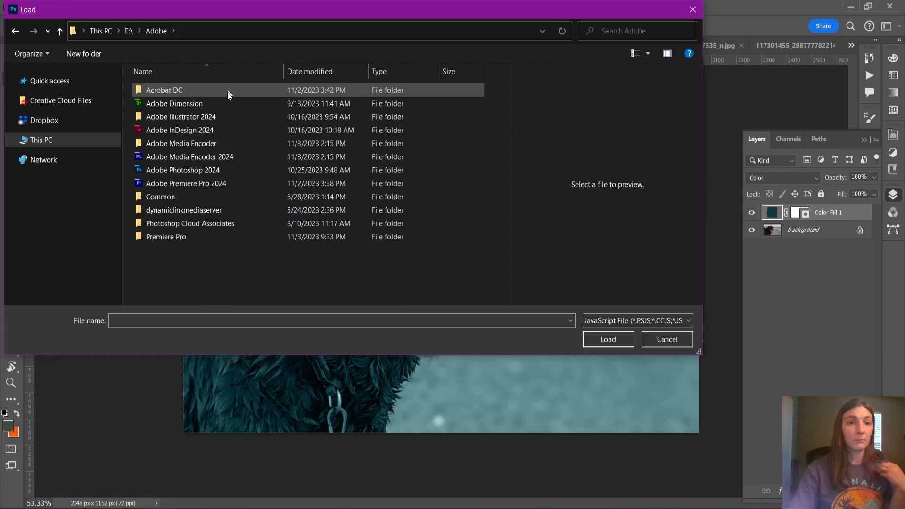
pyautogui.doubleClick(182, 170)
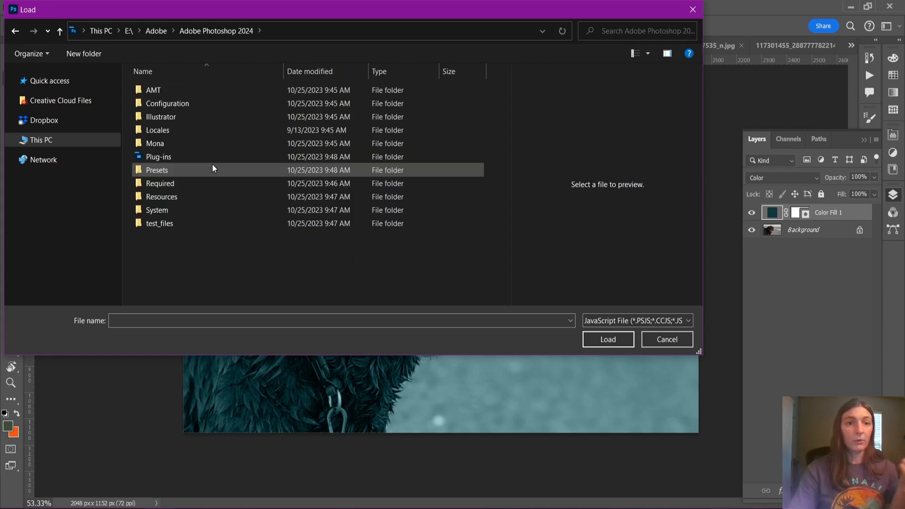
pyautogui.doubleClick(157, 169)
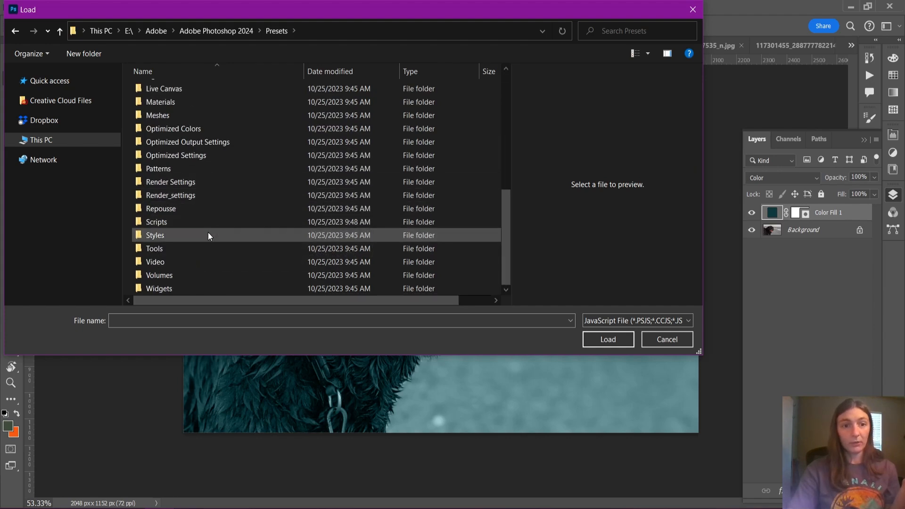
pyautogui.doubleClick(156, 221)
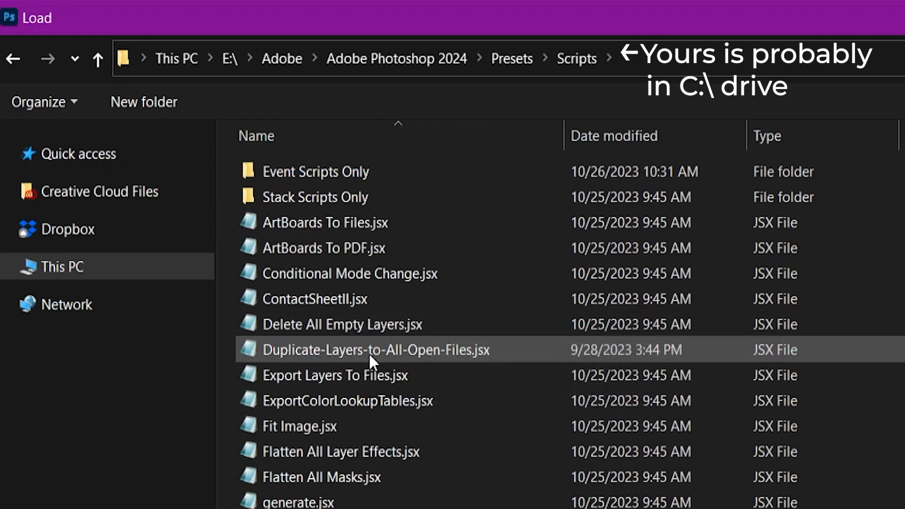
pyautogui.moveTo(473, 350)
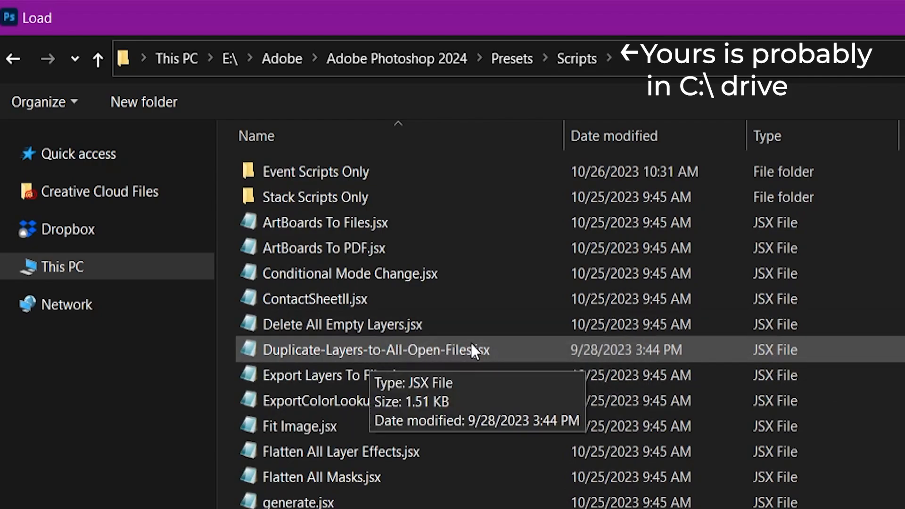
pyautogui.moveTo(438, 353)
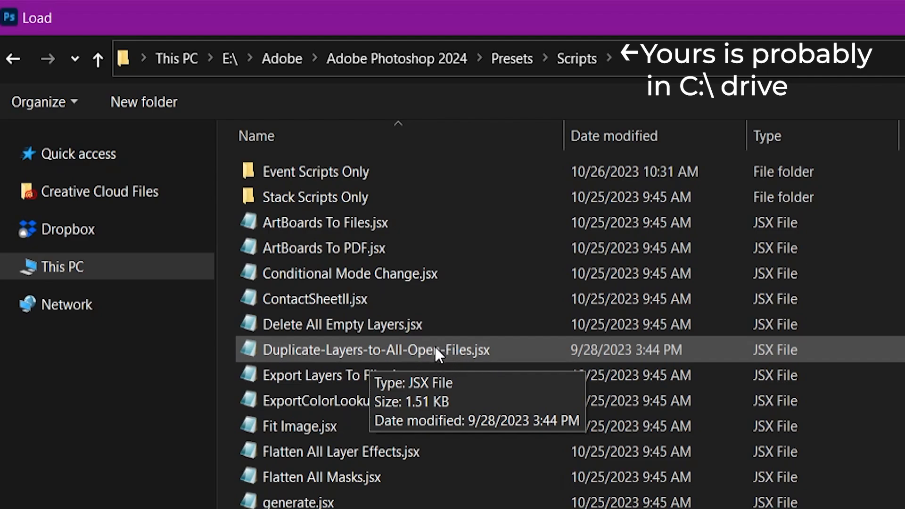
pyautogui.moveTo(433, 341)
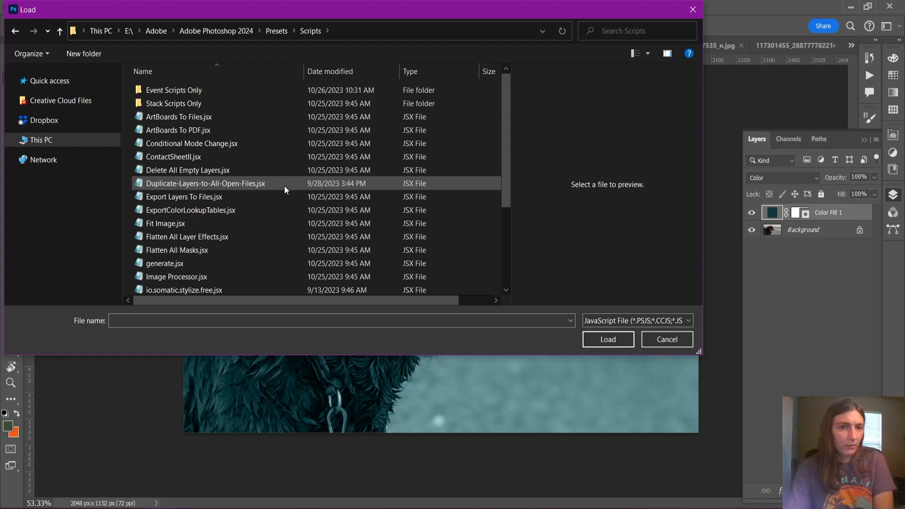
# - Load the Duplicate-Layers-to-All-Open-Files.jsx script file
pyautogui.click(206, 183)
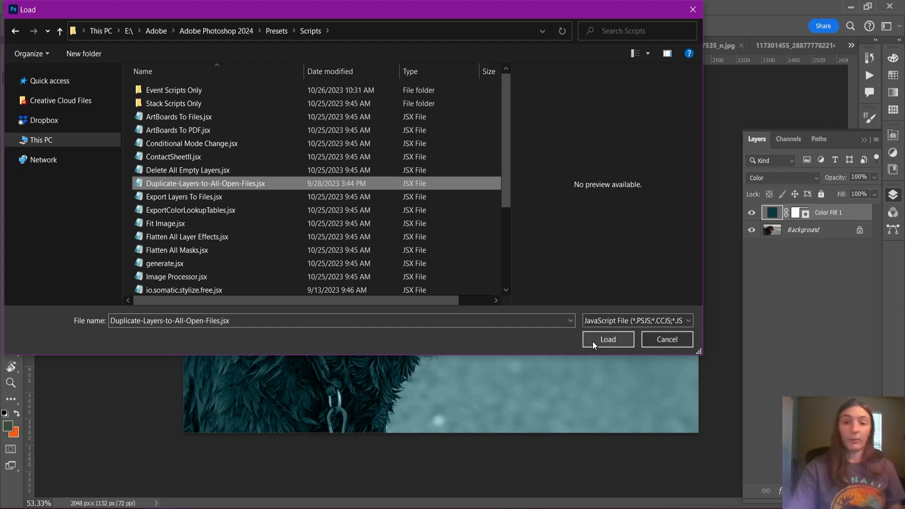
pyautogui.click(608, 340)
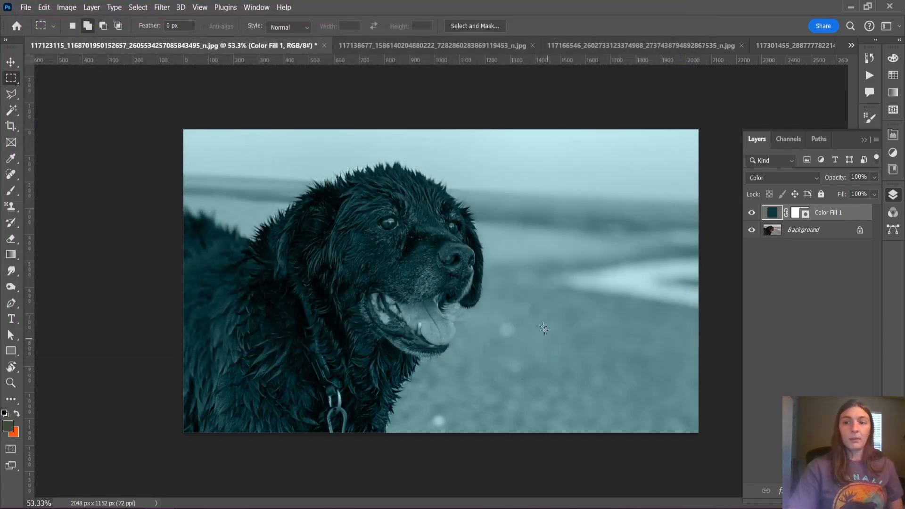
# - Run Duplicate-Layers-to-All-Open-Files to copy Color Fill 1 to every open photo
pyautogui.click(26, 6)
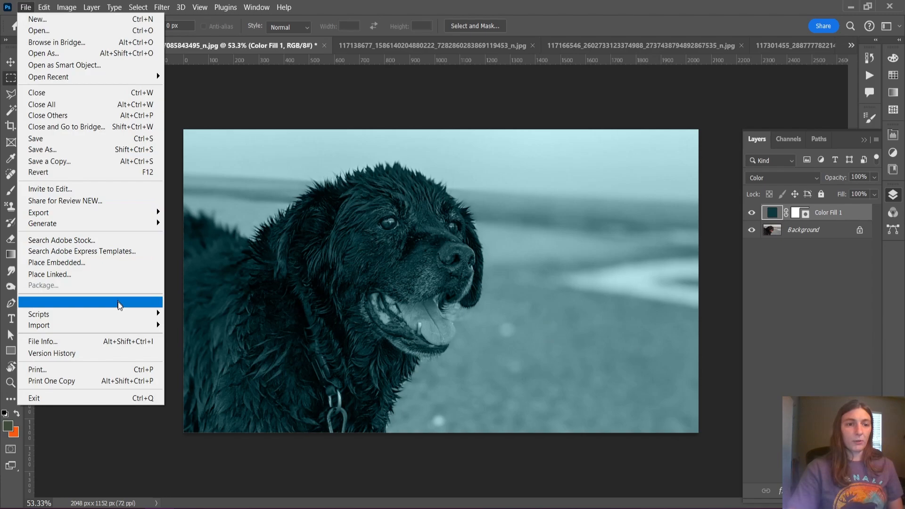
pyautogui.moveTo(38, 314)
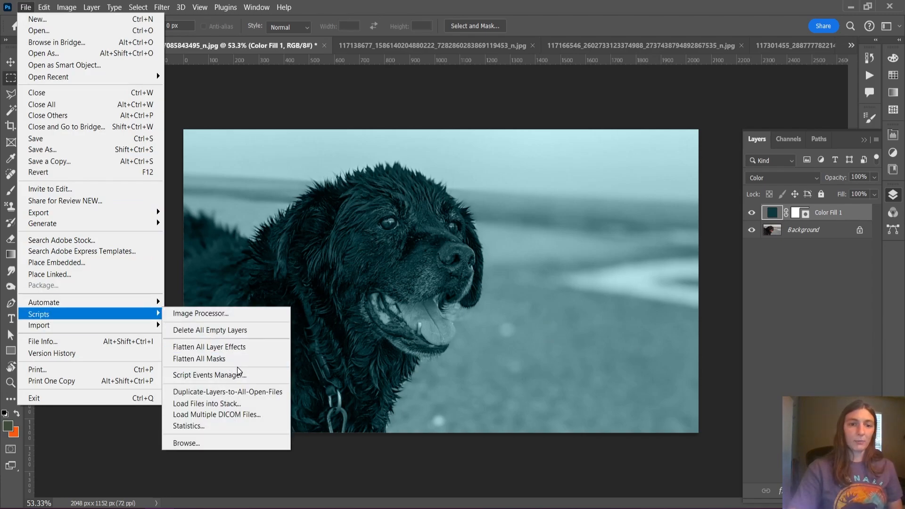
pyautogui.moveTo(227, 391)
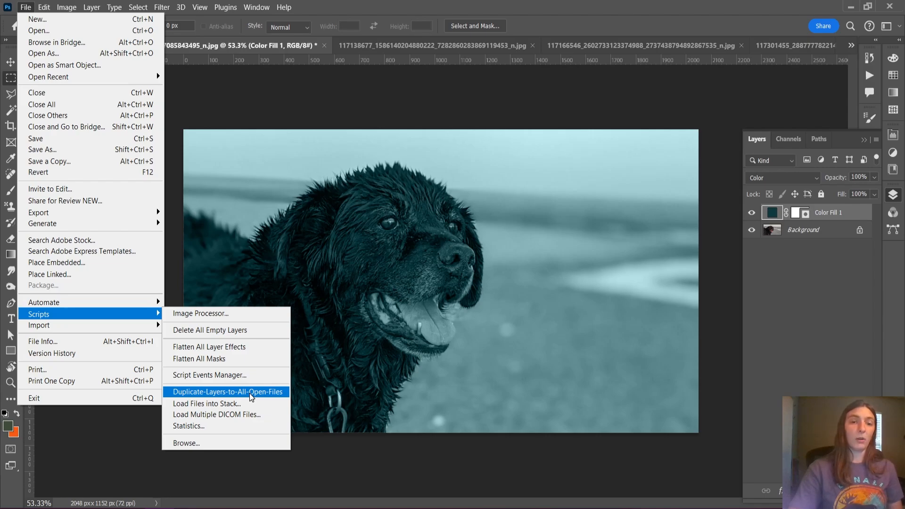
pyautogui.click(227, 392)
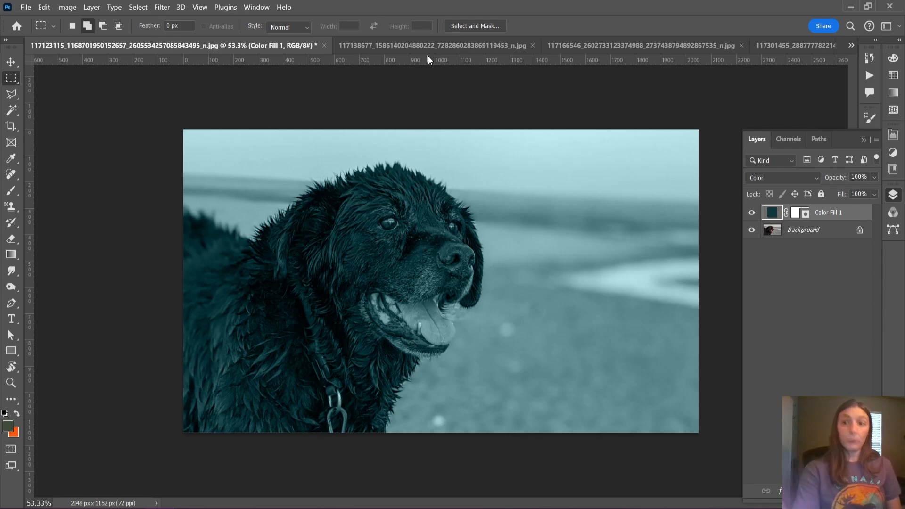
pyautogui.moveTo(619, 60)
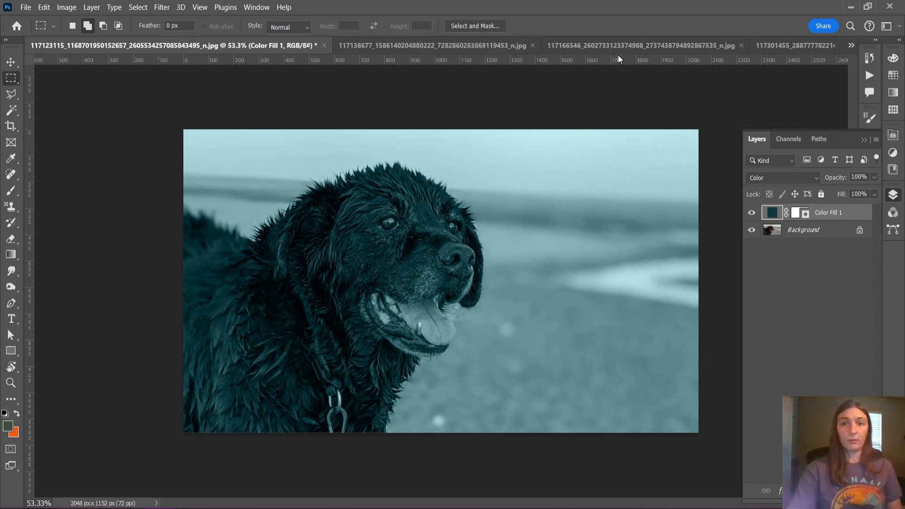
# - Verify the woman-with-dog and beach photos each got the Color Fill 1 layer
pyautogui.click(582, 45)
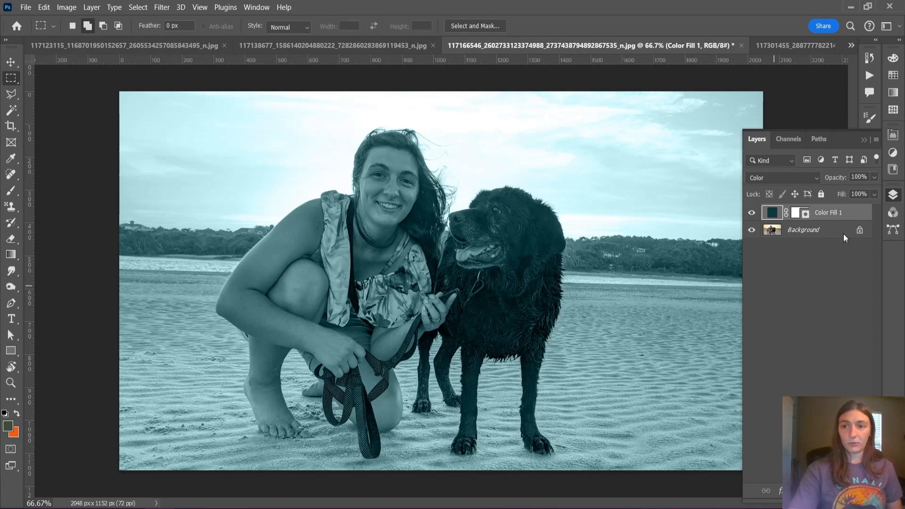
pyautogui.moveTo(351, 127)
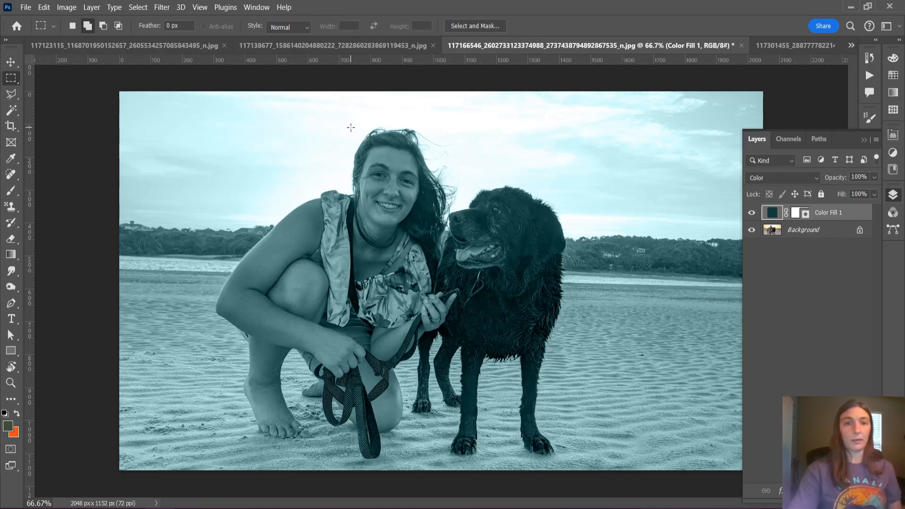
pyautogui.click(339, 45)
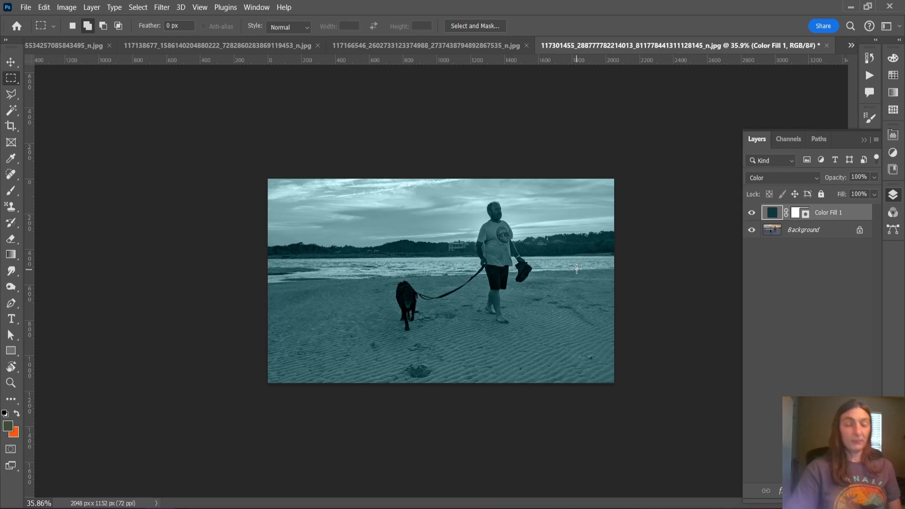
pyautogui.moveTo(571, 270)
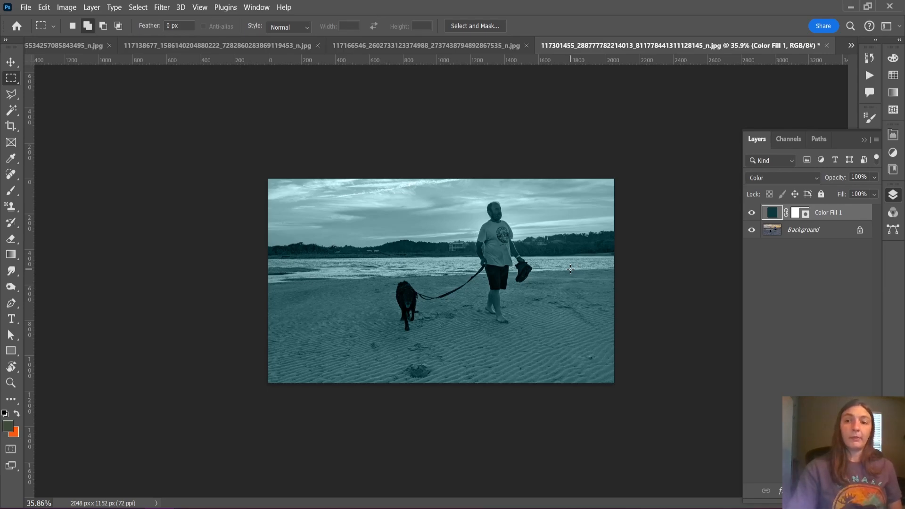